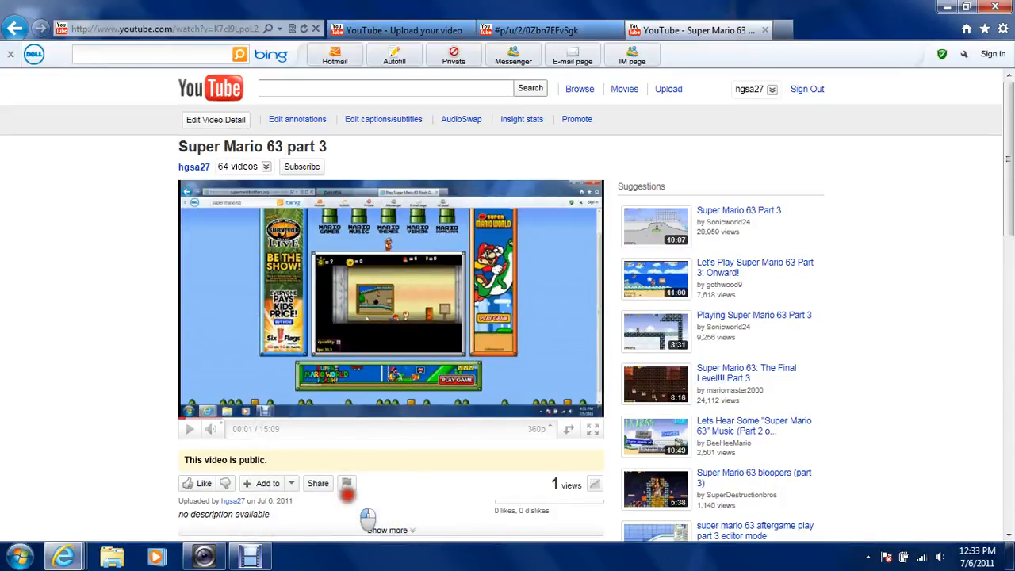
Type 'super mario' into the Internet Explorer address bar to show matching history pages.
left_click(149, 26)
type("s")
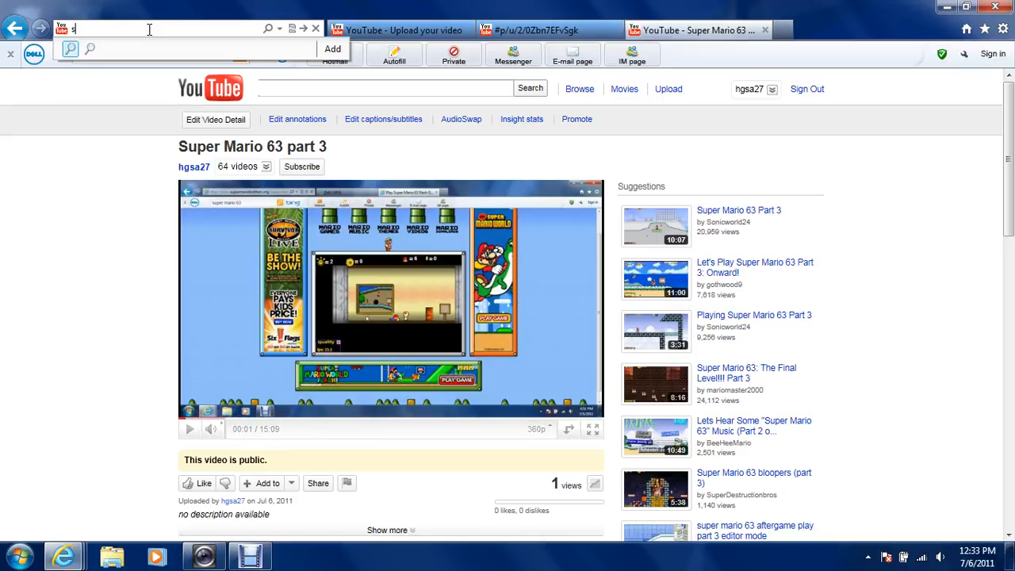
type("uper m")
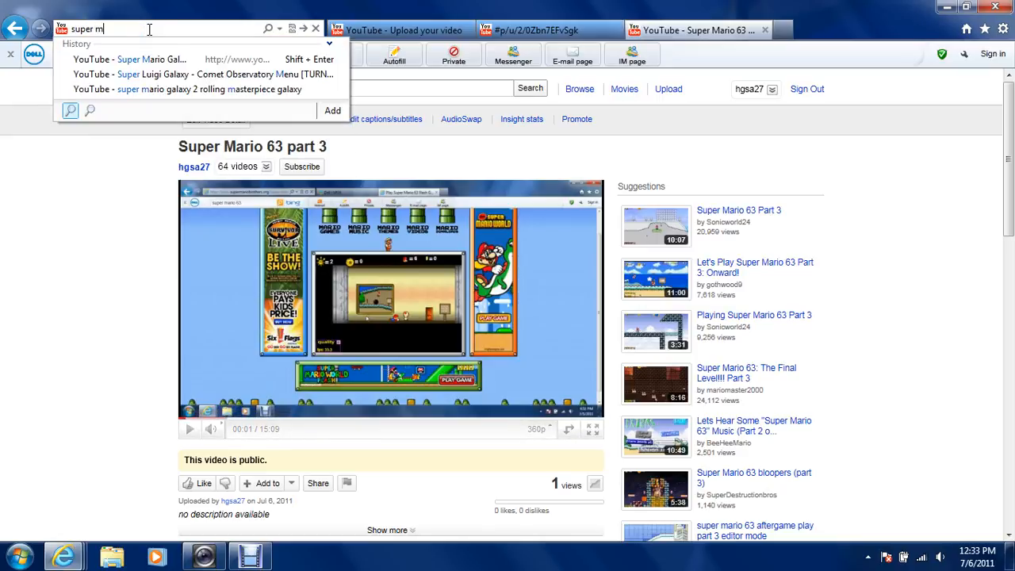
type("ario")
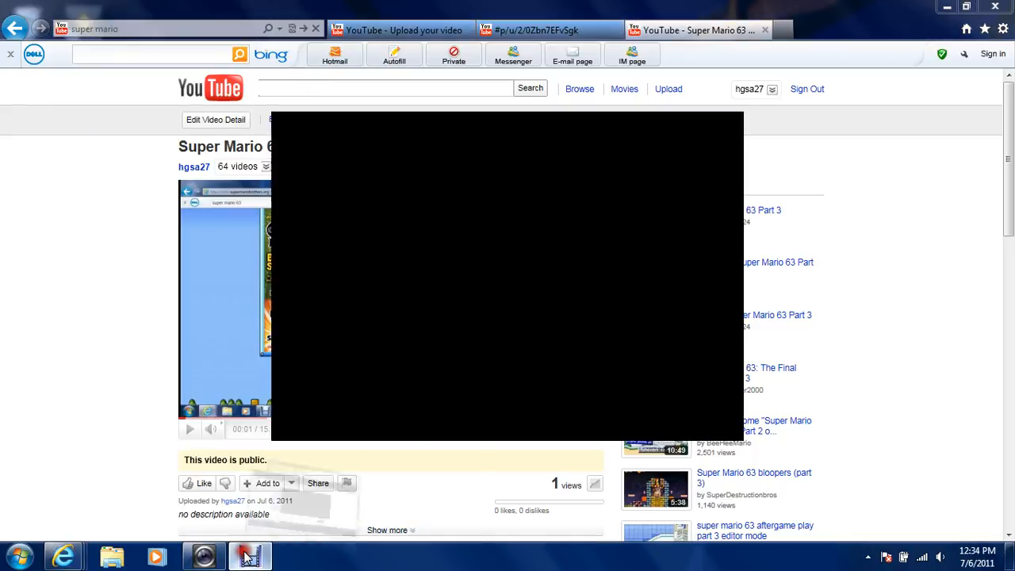
Restore the Debut Video Capture window from the taskbar over the YouTube page.
left_click(248, 556)
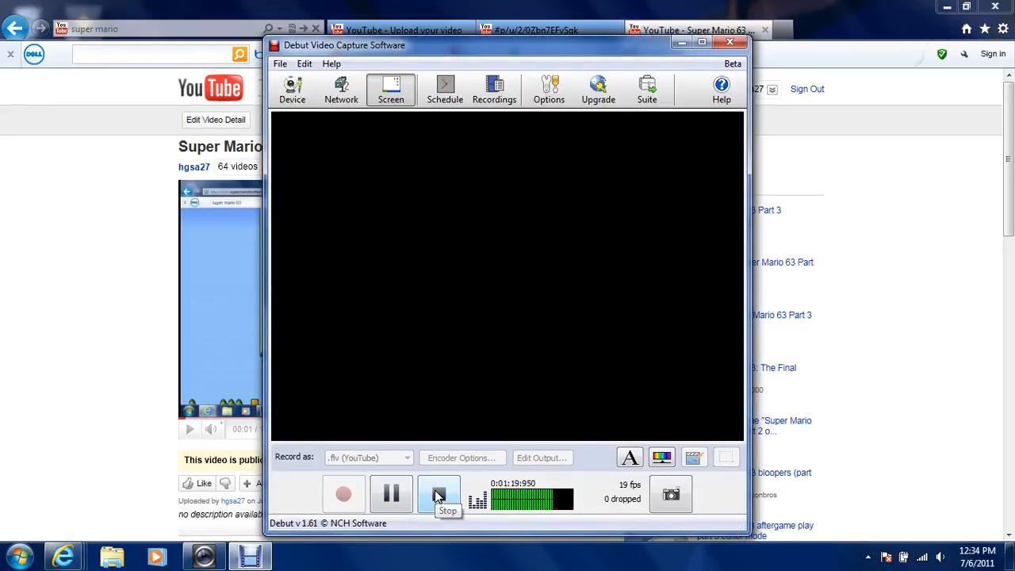